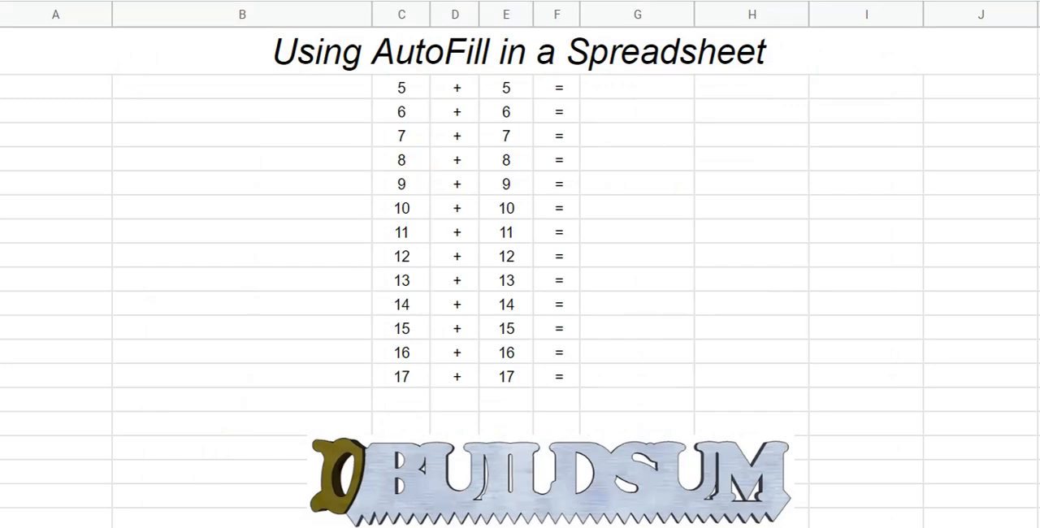
{"action": "mouse_move", "coordinate": [256, 171]}
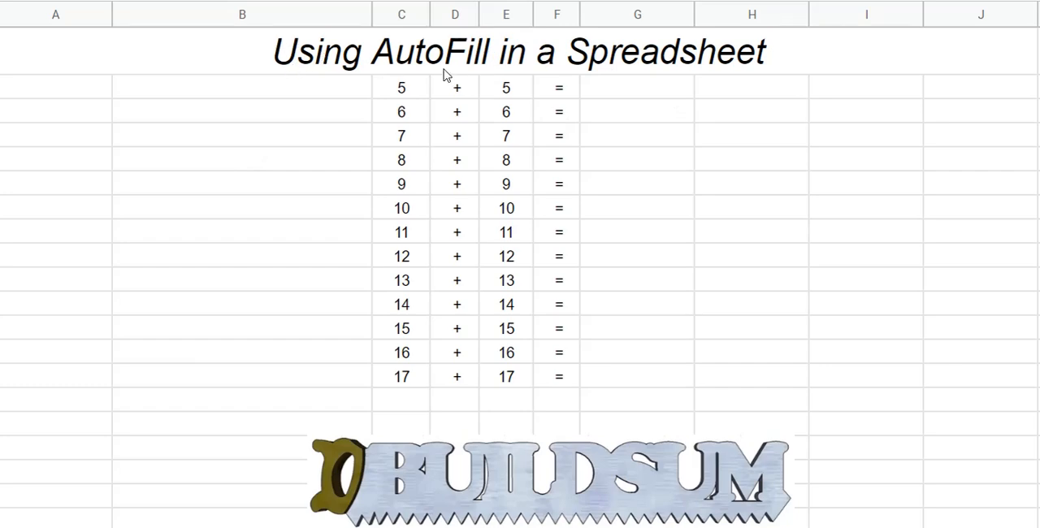
{"action": "mouse_move", "coordinate": [463, 102]}
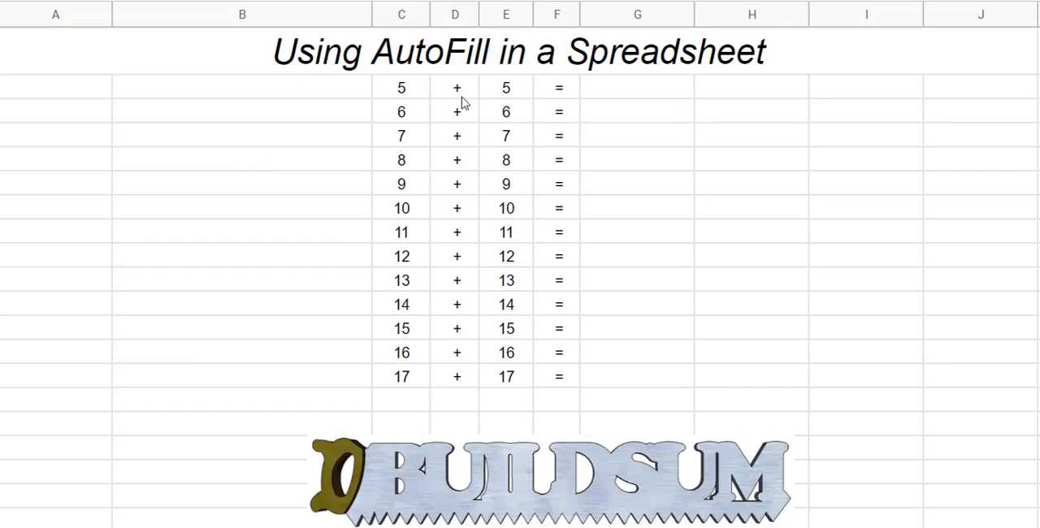
{"action": "mouse_move", "coordinate": [439, 353]}
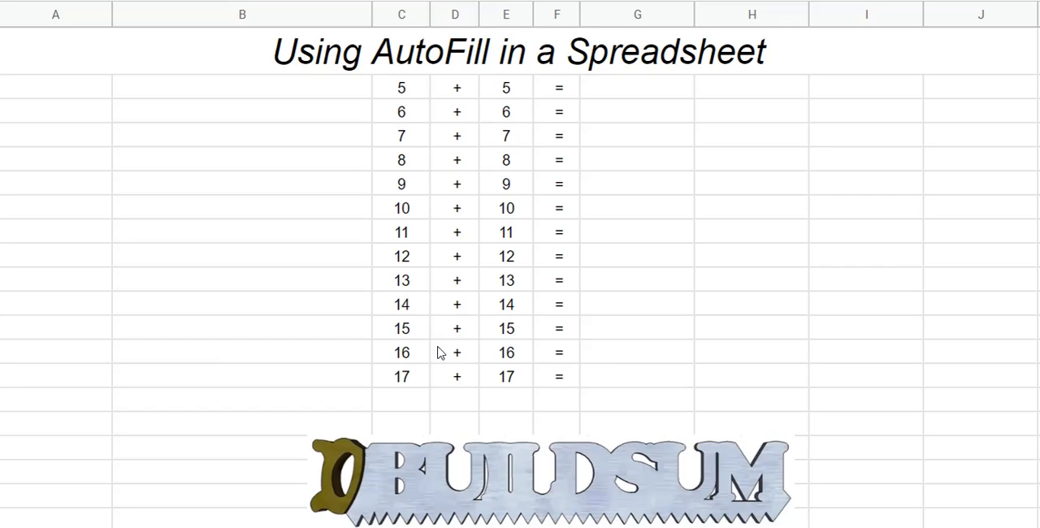
{"action": "mouse_move", "coordinate": [360, 235]}
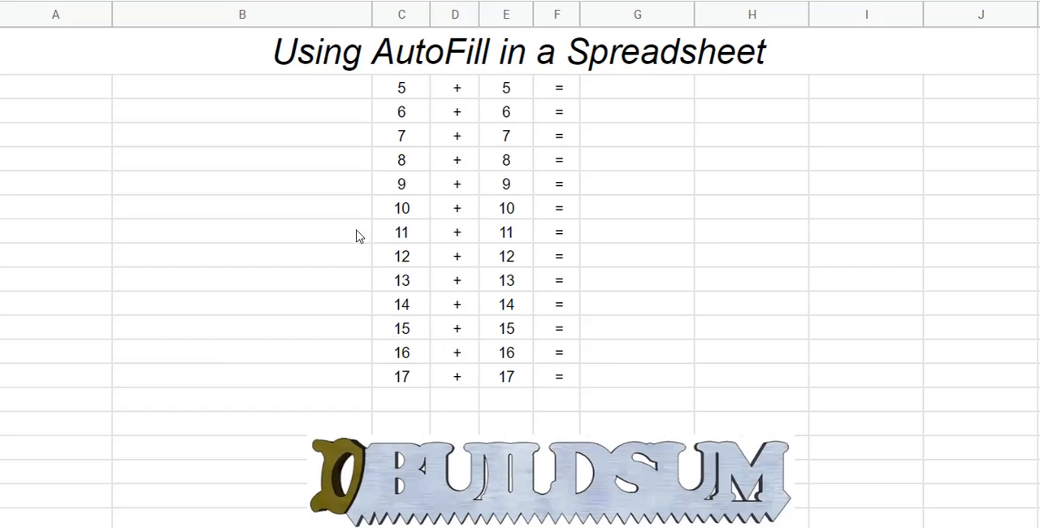
{"action": "mouse_move", "coordinate": [431, 130]}
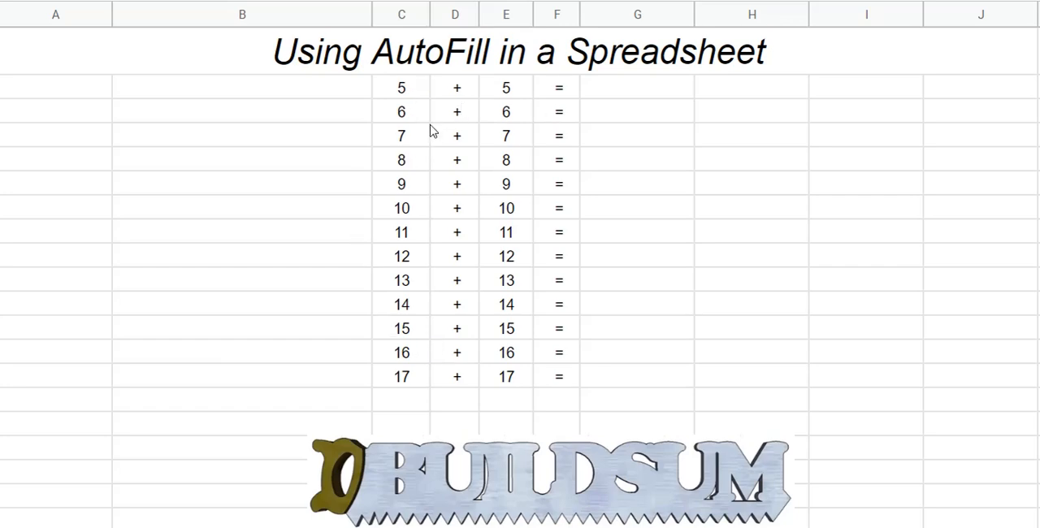
{"action": "mouse_move", "coordinate": [431, 266]}
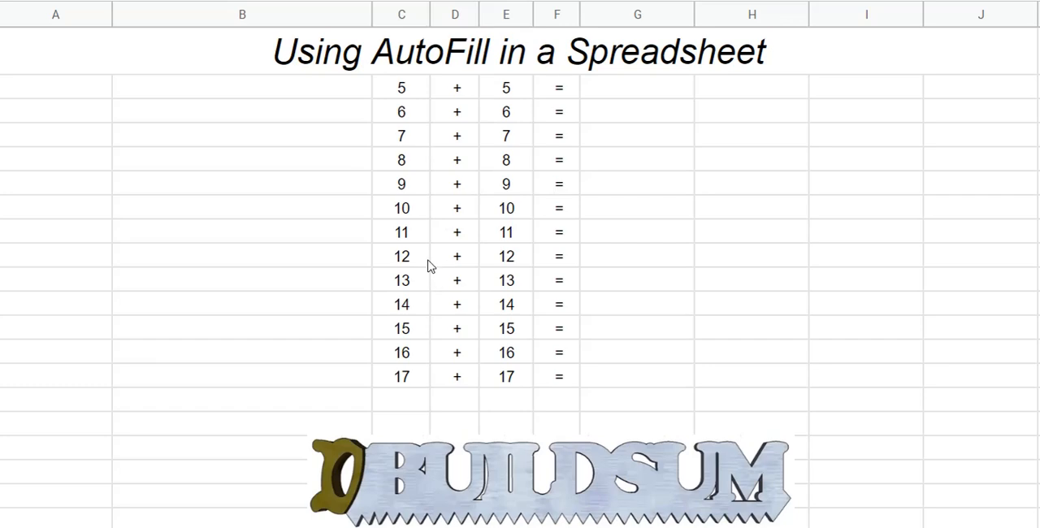
{"action": "mouse_move", "coordinate": [407, 230]}
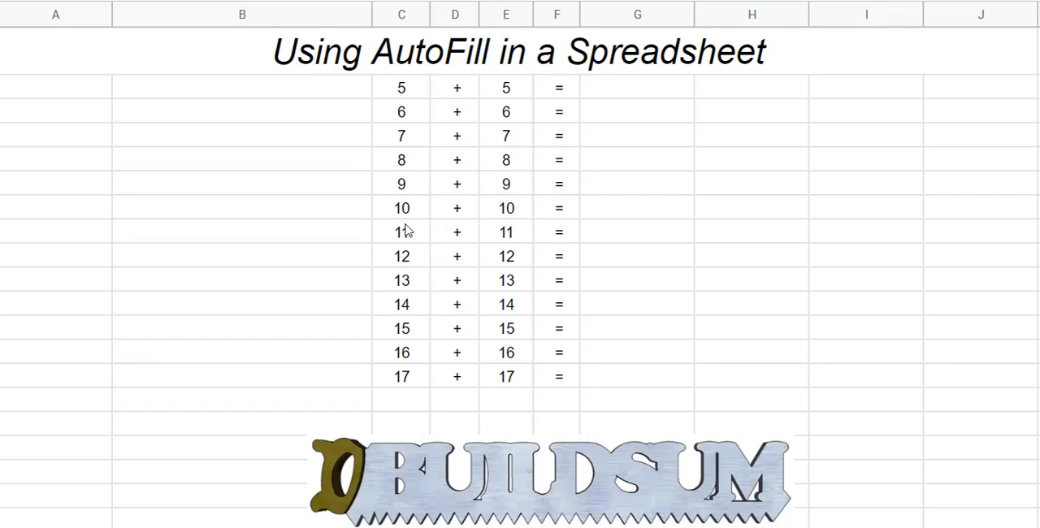
{"action": "mouse_move", "coordinate": [417, 100]}
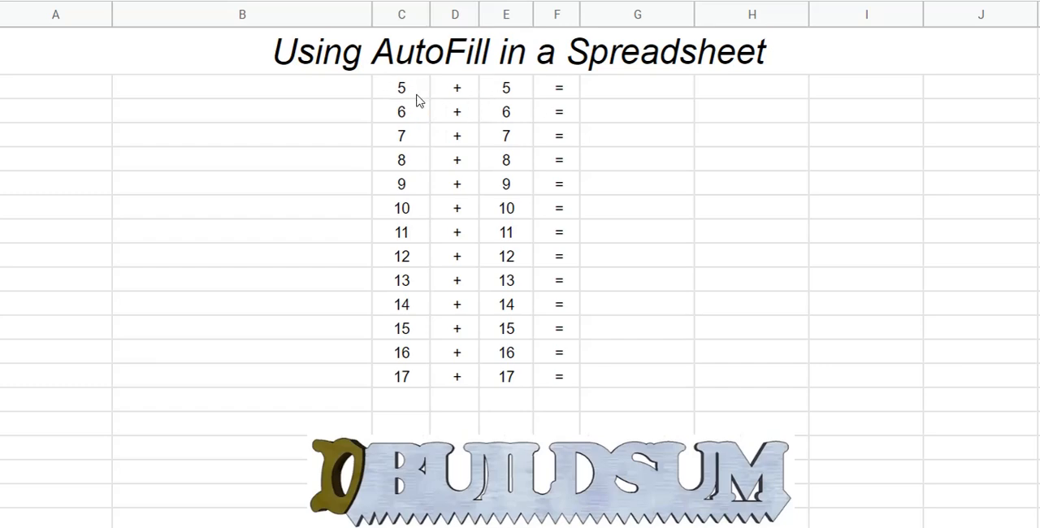
{"action": "mouse_move", "coordinate": [502, 140]}
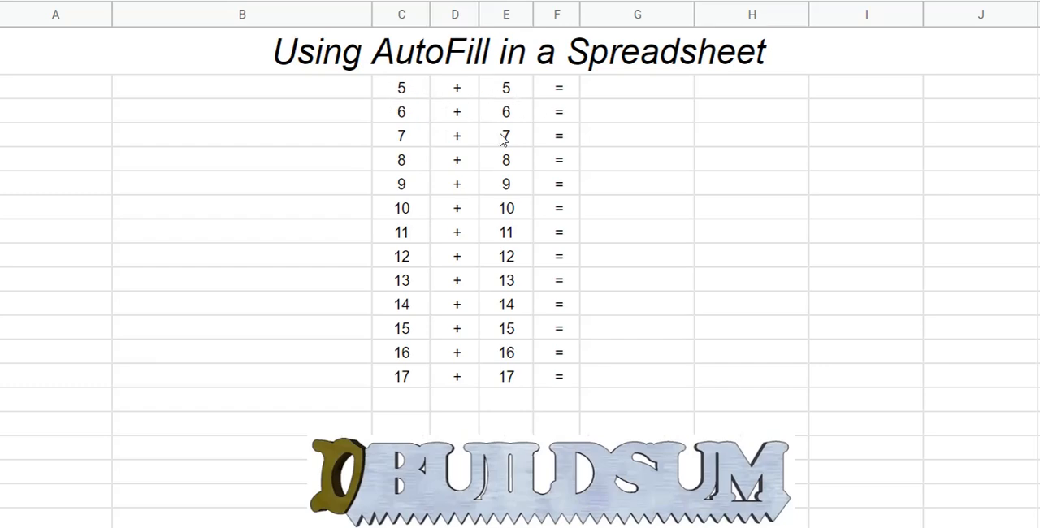
{"action": "mouse_move", "coordinate": [453, 330]}
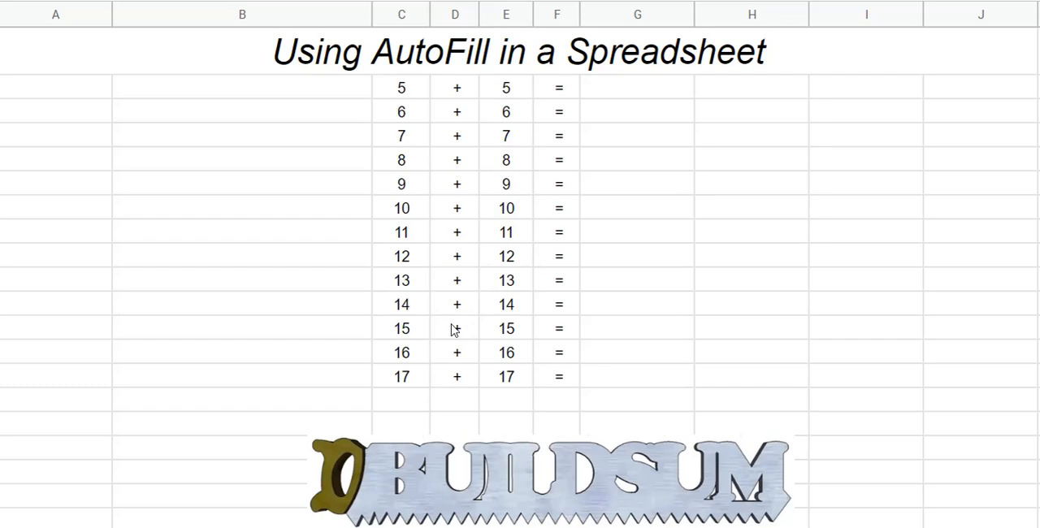
{"action": "mouse_move", "coordinate": [634, 87]}
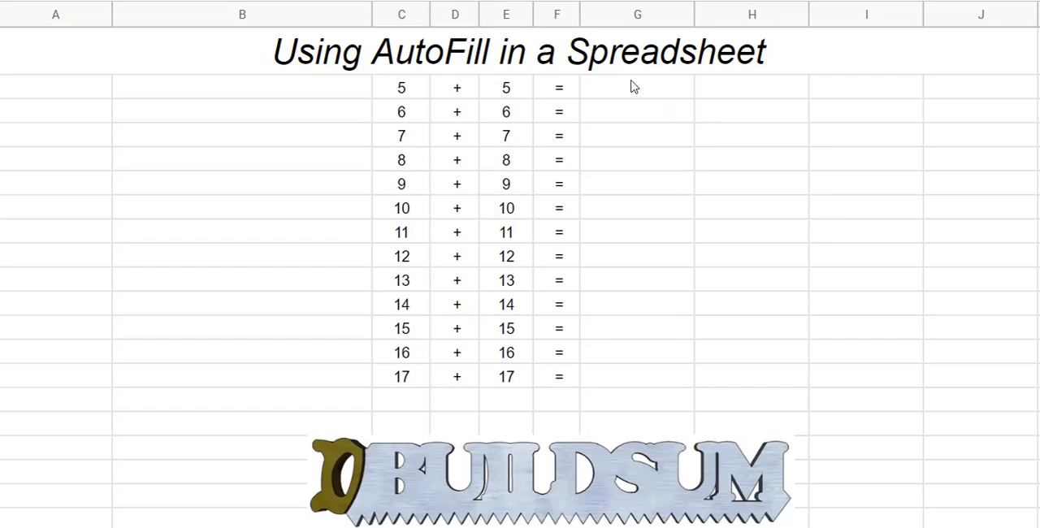
Enter =C2+E2 in G2 so the first answer shows 10.
{"action": "left_click", "coordinate": [636, 87]}
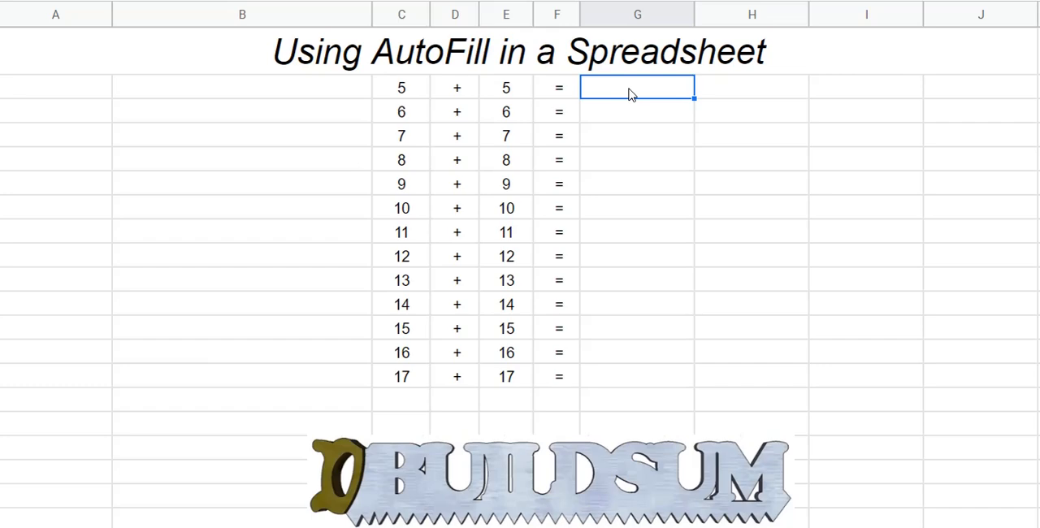
{"action": "type", "text": "="}
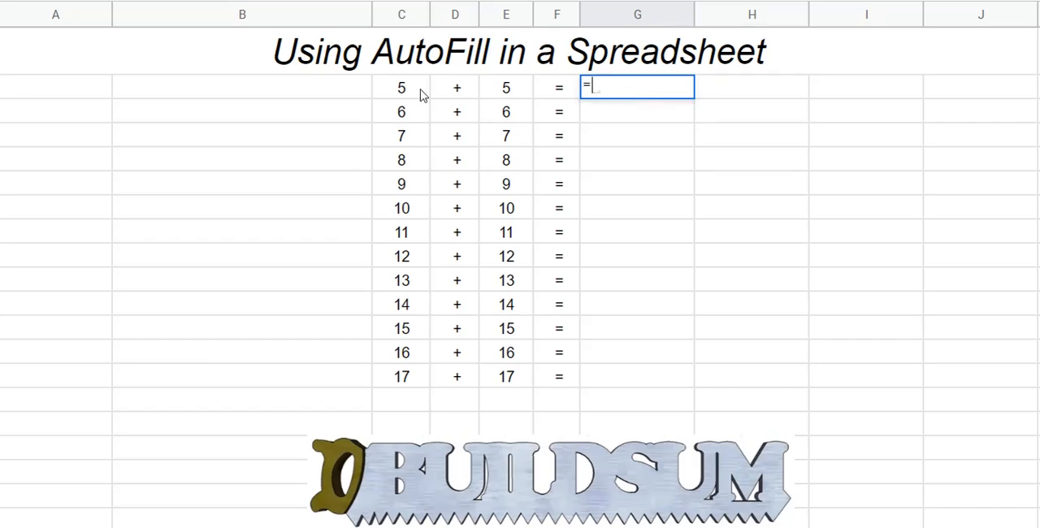
{"action": "mouse_move", "coordinate": [401, 89]}
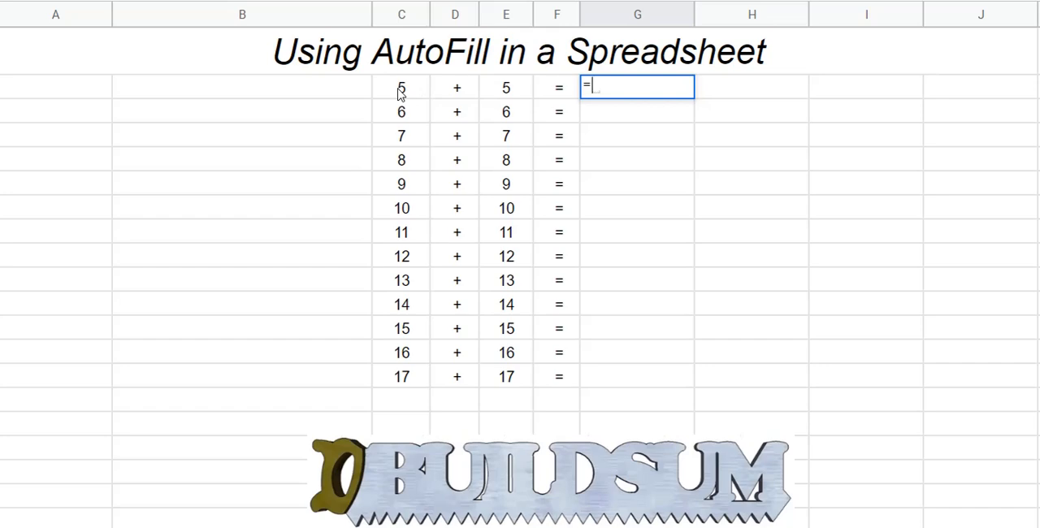
{"action": "left_click", "coordinate": [400, 87]}
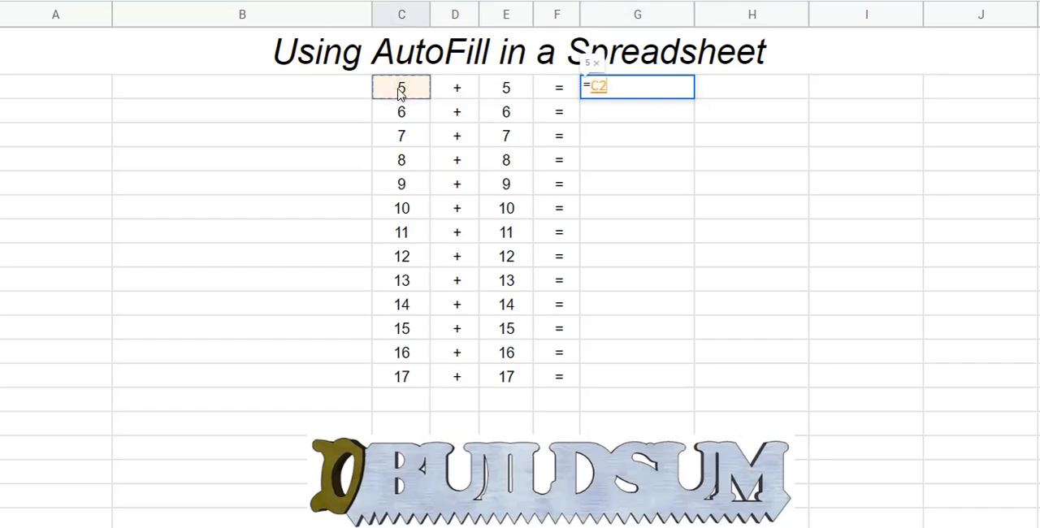
{"action": "type", "text": "+"}
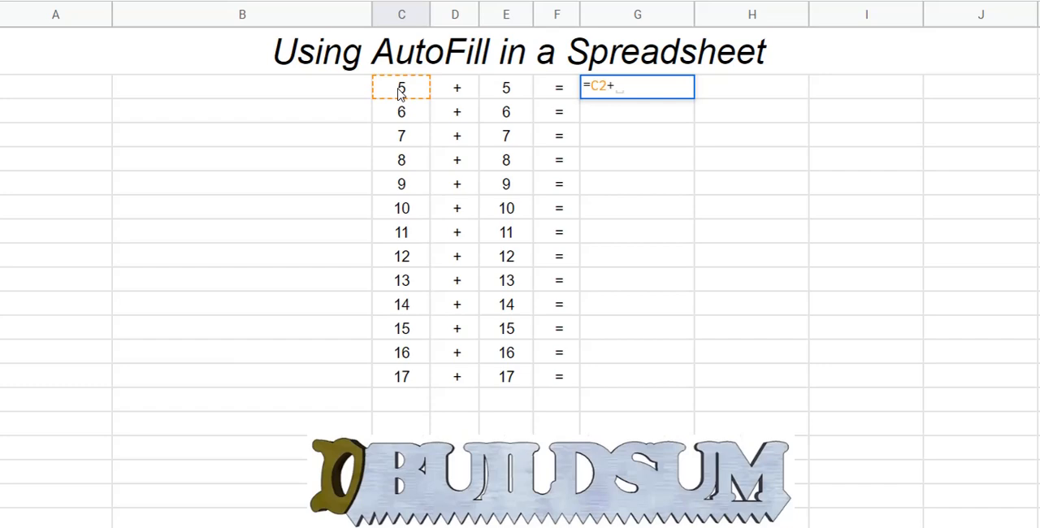
{"action": "mouse_move", "coordinate": [507, 92]}
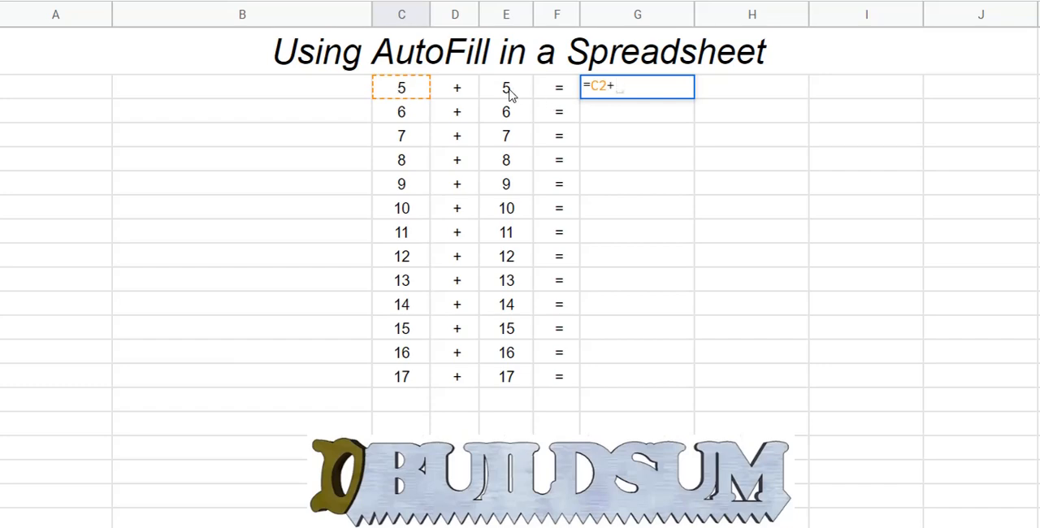
{"action": "left_click", "coordinate": [506, 87]}
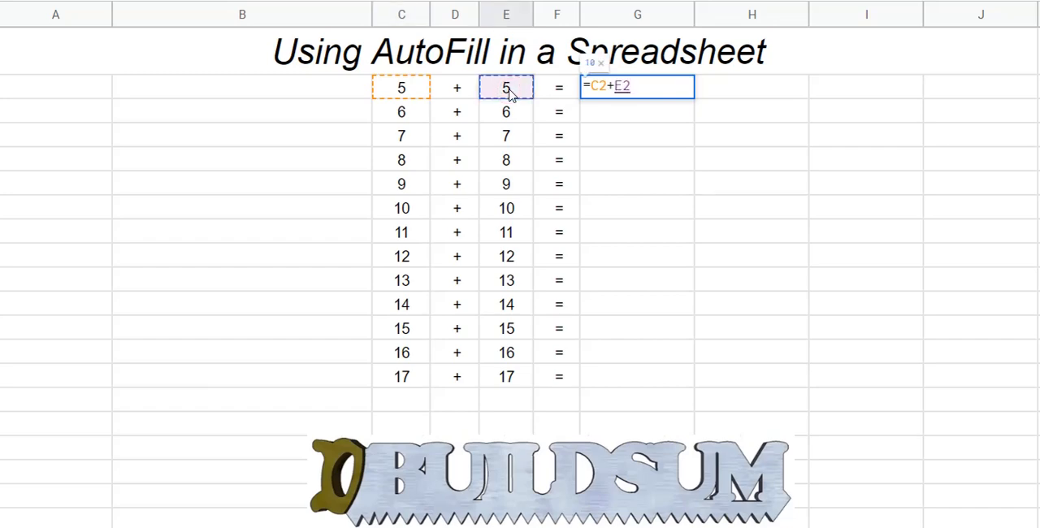
{"action": "key", "text": "Return"}
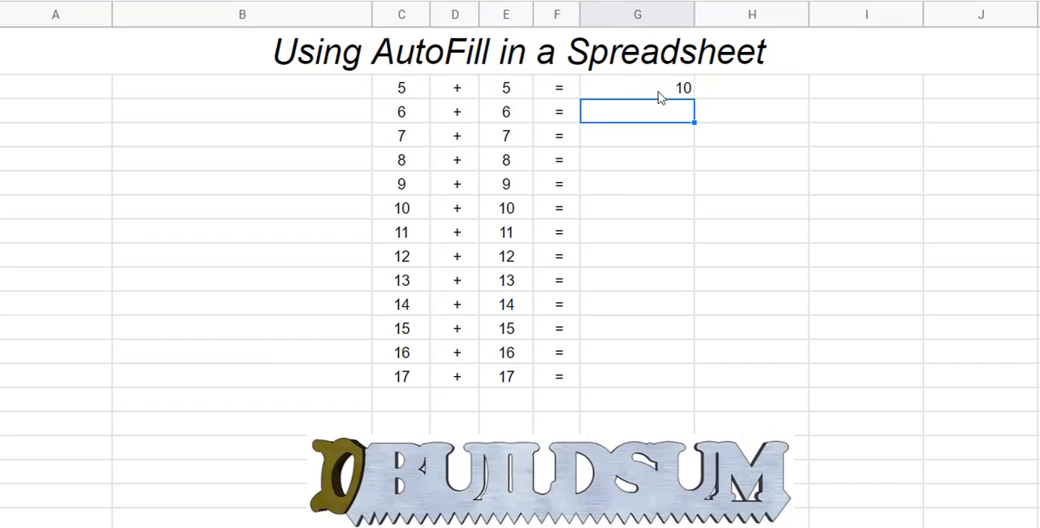
{"action": "left_click", "coordinate": [638, 87]}
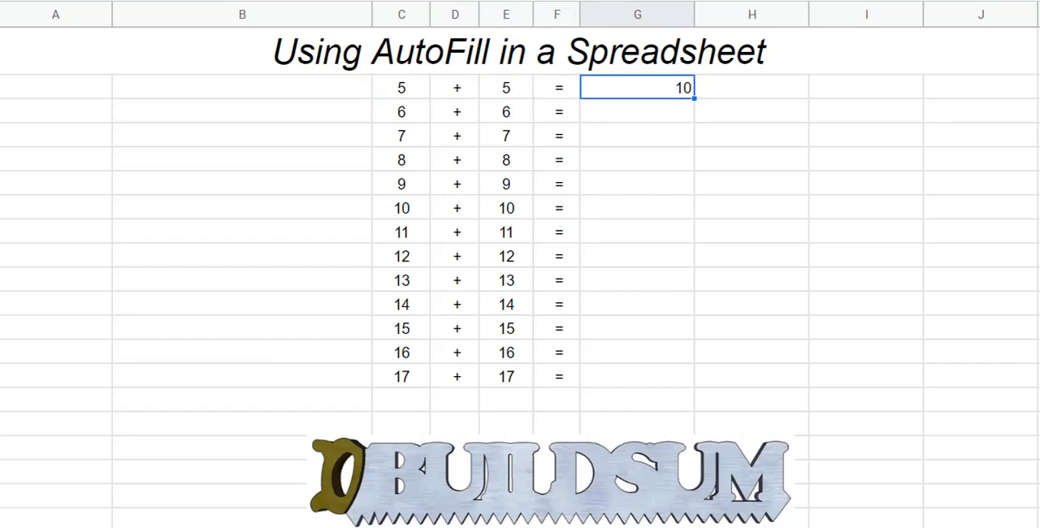
{"action": "mouse_move", "coordinate": [526, 99]}
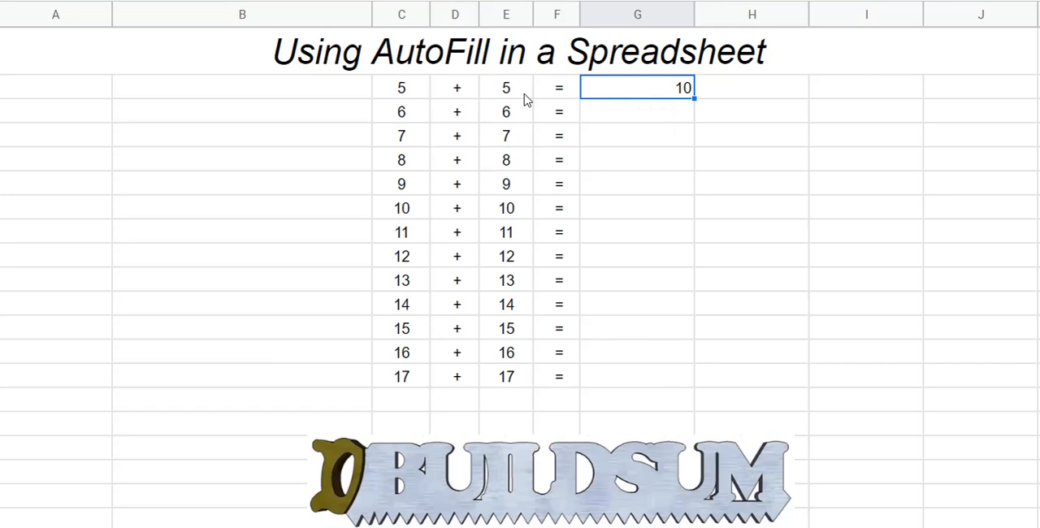
{"action": "mouse_move", "coordinate": [521, 91]}
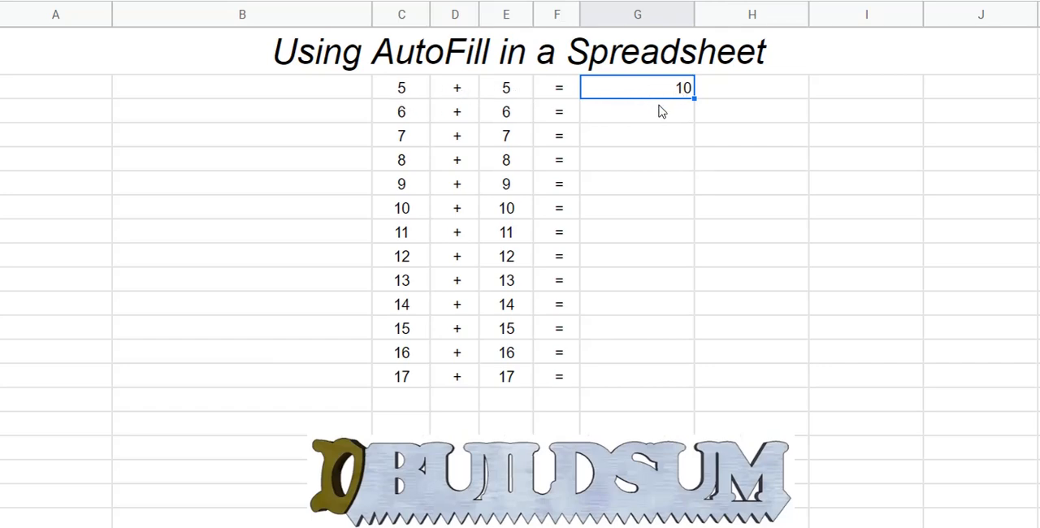
{"action": "mouse_move", "coordinate": [624, 94]}
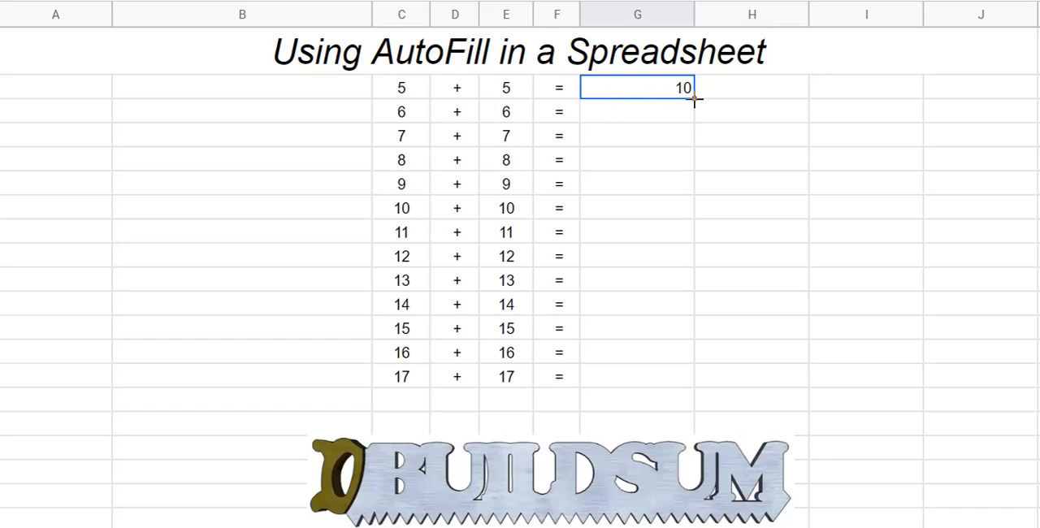
AutoFill G2's formula down through G14, filling answers 10 to 34.
{"action": "left_click_drag", "start_coordinate": [695, 100], "coordinate": [685, 213]}
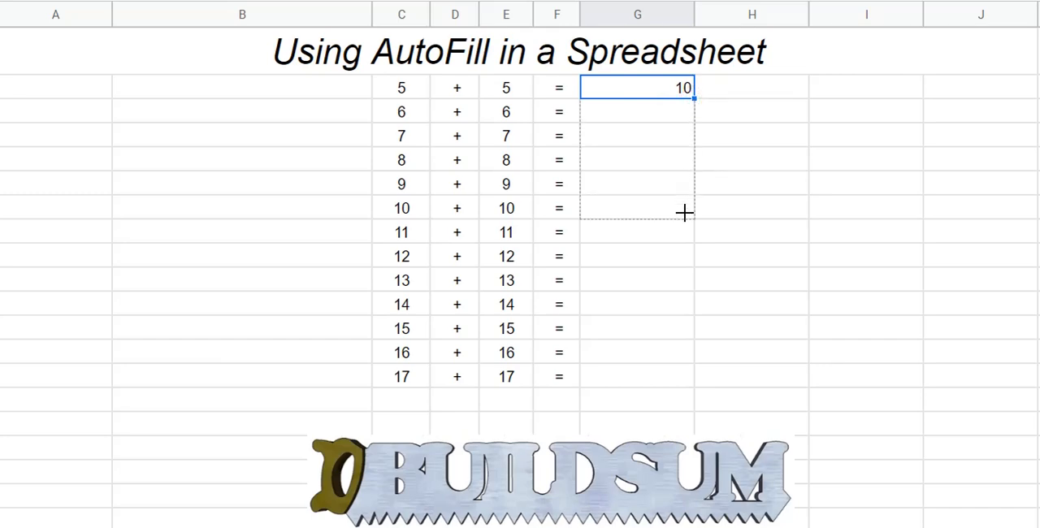
{"action": "left_click_drag", "start_coordinate": [693, 100], "coordinate": [686, 219]}
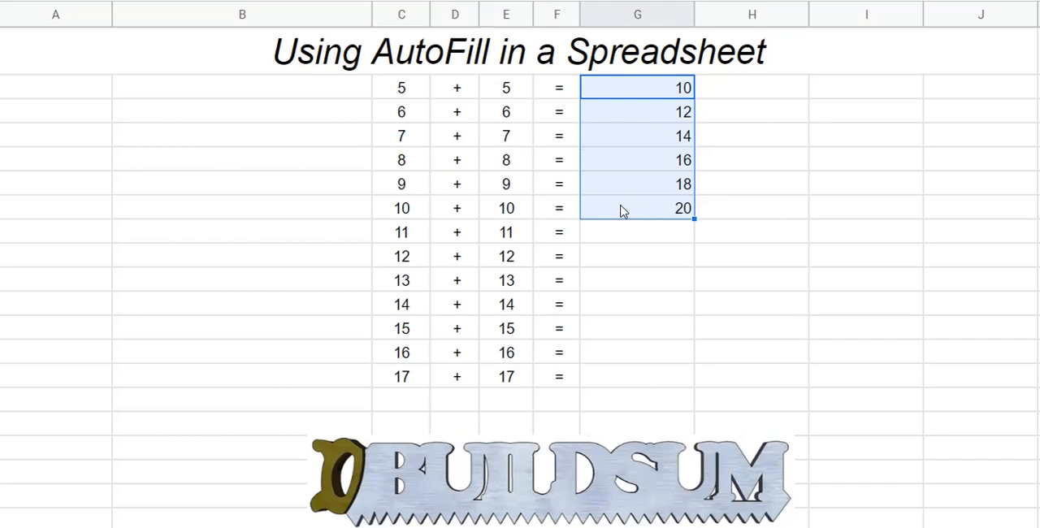
{"action": "mouse_move", "coordinate": [699, 228]}
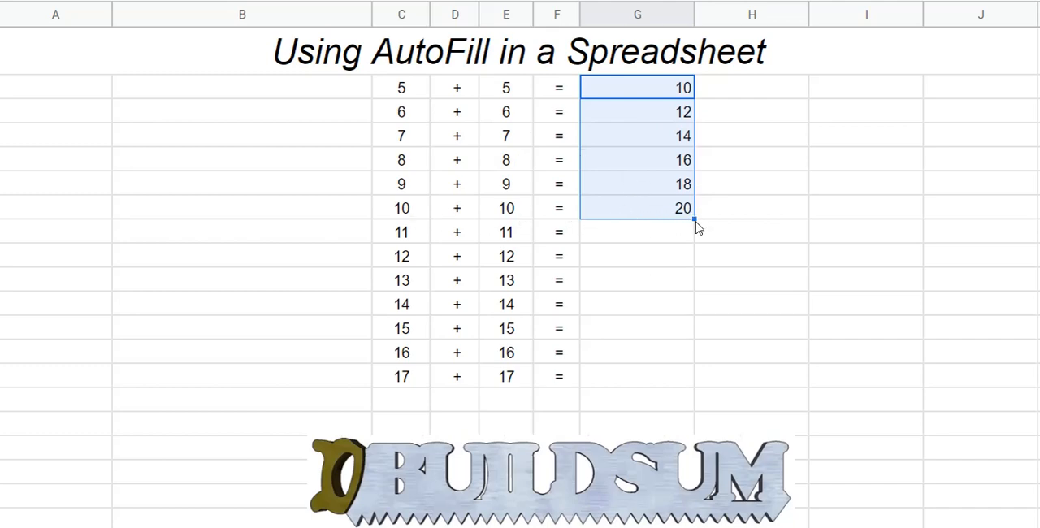
{"action": "left_click_drag", "start_coordinate": [692, 217], "coordinate": [687, 335]}
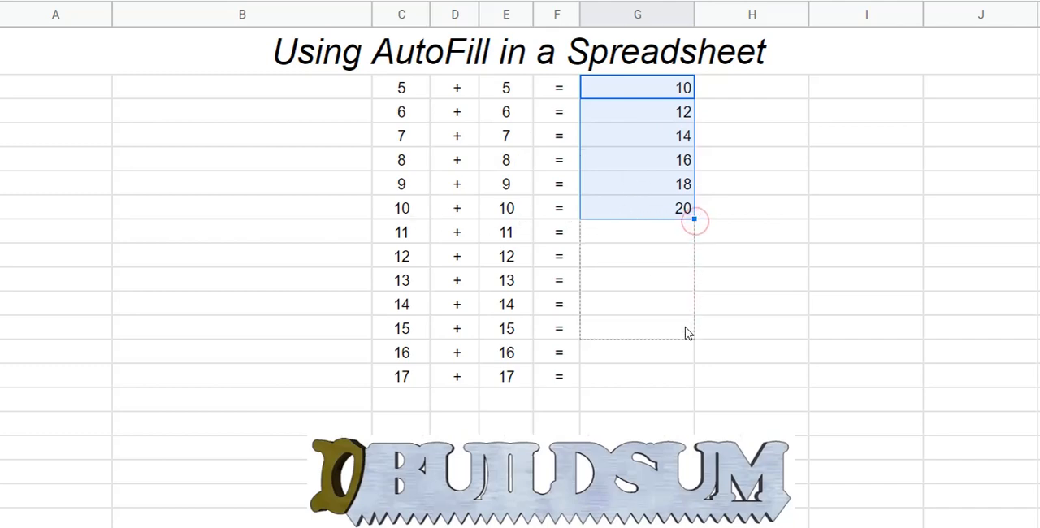
{"action": "left_click_drag", "start_coordinate": [685, 220], "coordinate": [684, 377]}
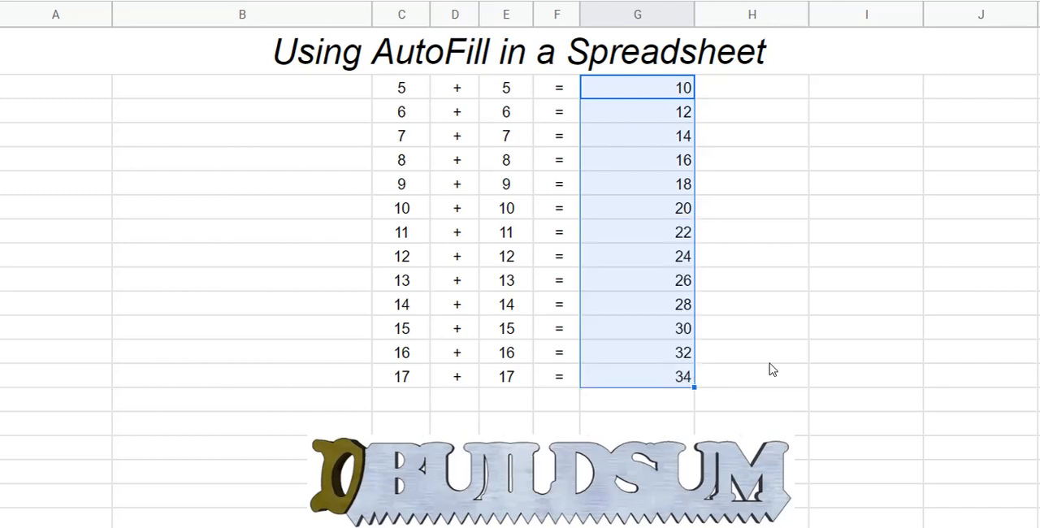
{"action": "left_click", "coordinate": [751, 352]}
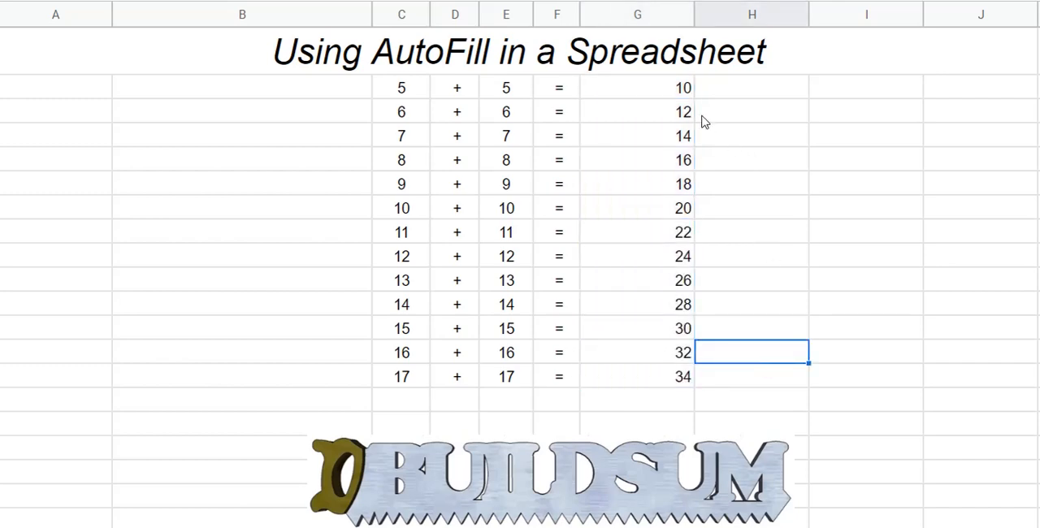
{"action": "mouse_move", "coordinate": [664, 346]}
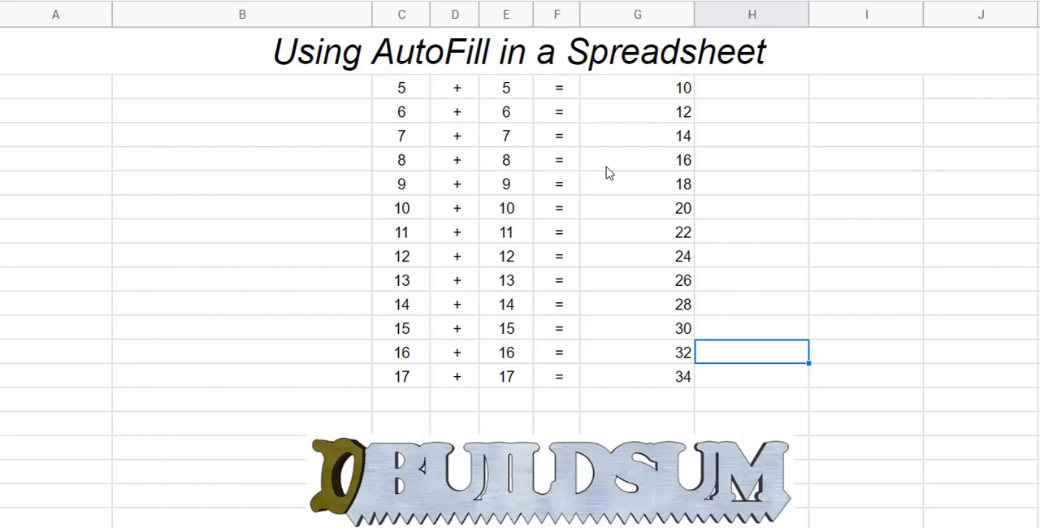
{"action": "mouse_move", "coordinate": [613, 130]}
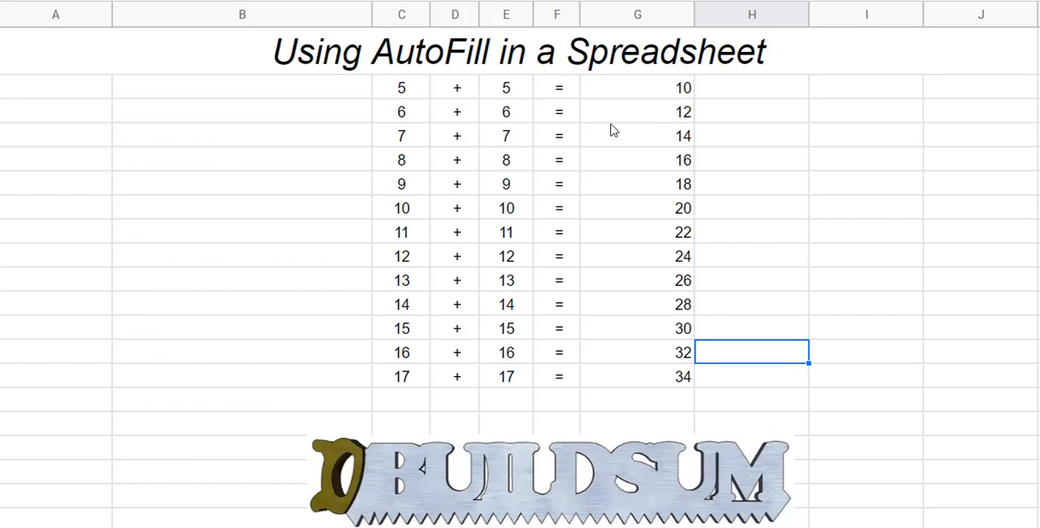